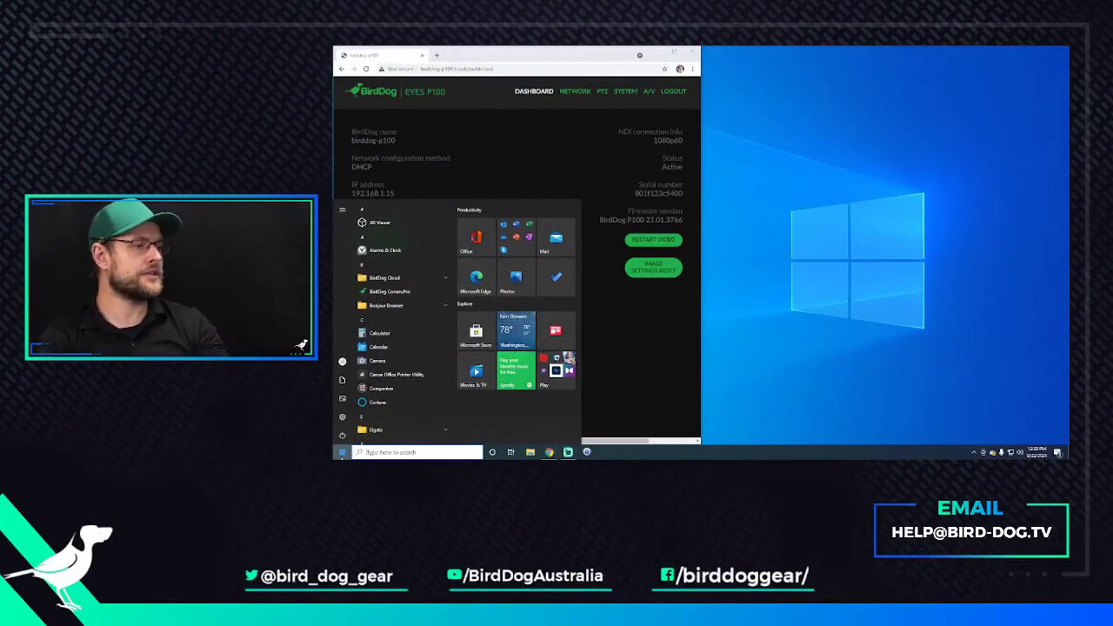
- Browse the NDI 5 SDK files to Bin > Utilities > x64 and launch NewTek NDI Discovery Service.exe
scroll("down", 3)
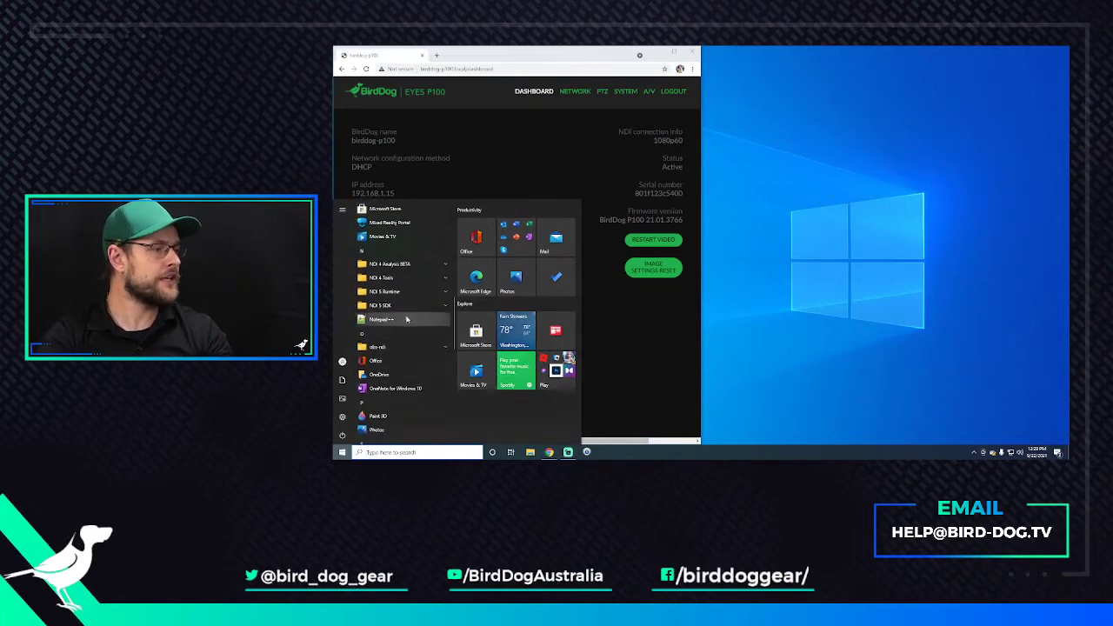
left_click(380, 305)
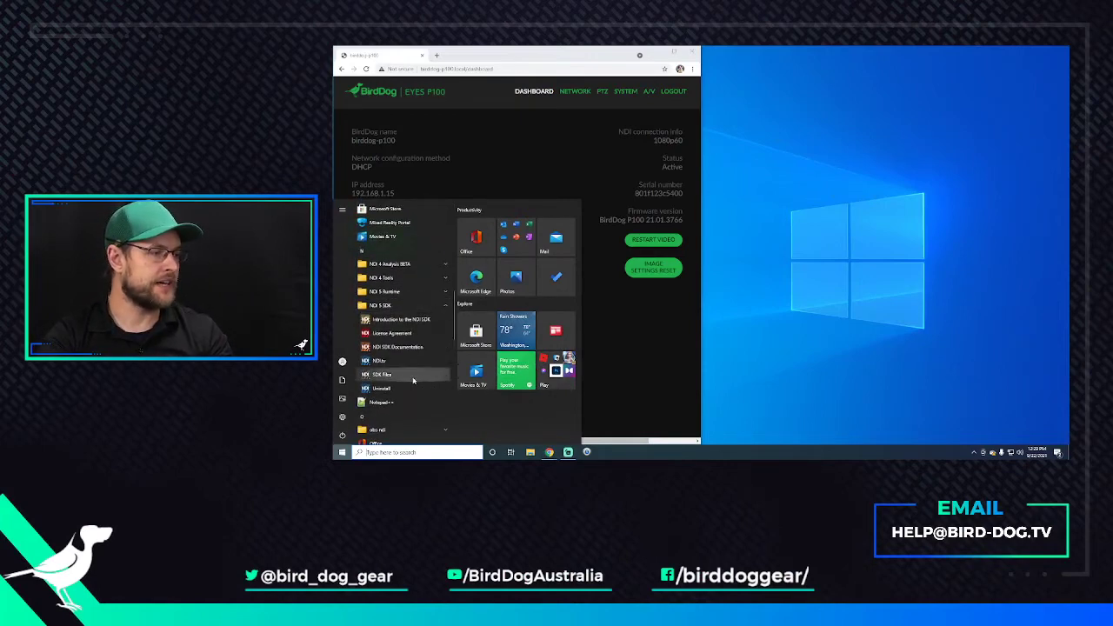
left_click(383, 374)
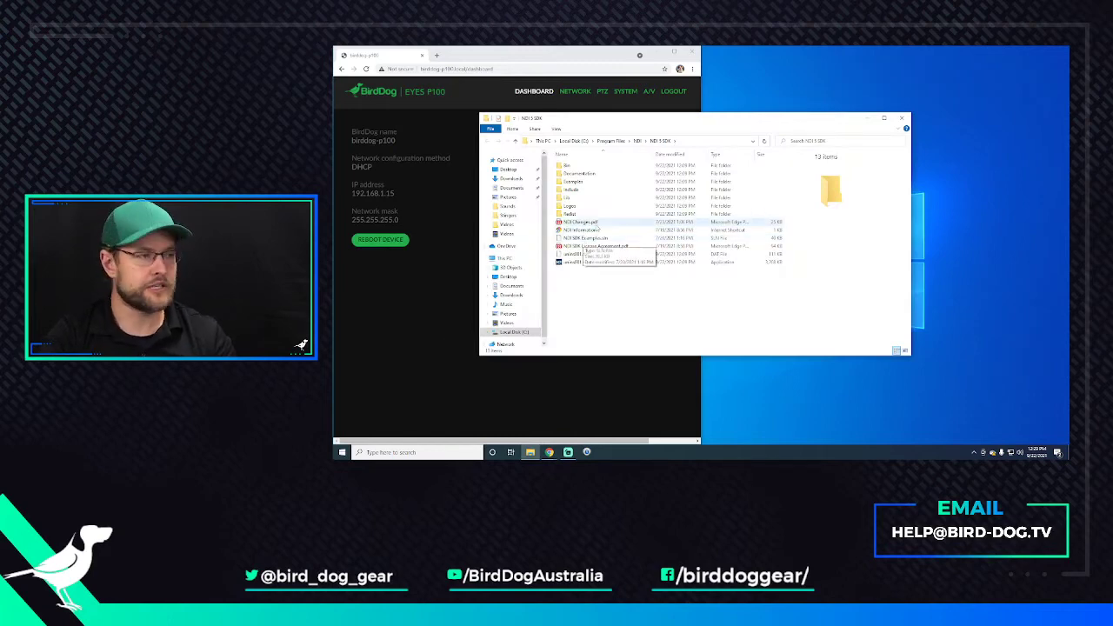
mouse_move(585, 165)
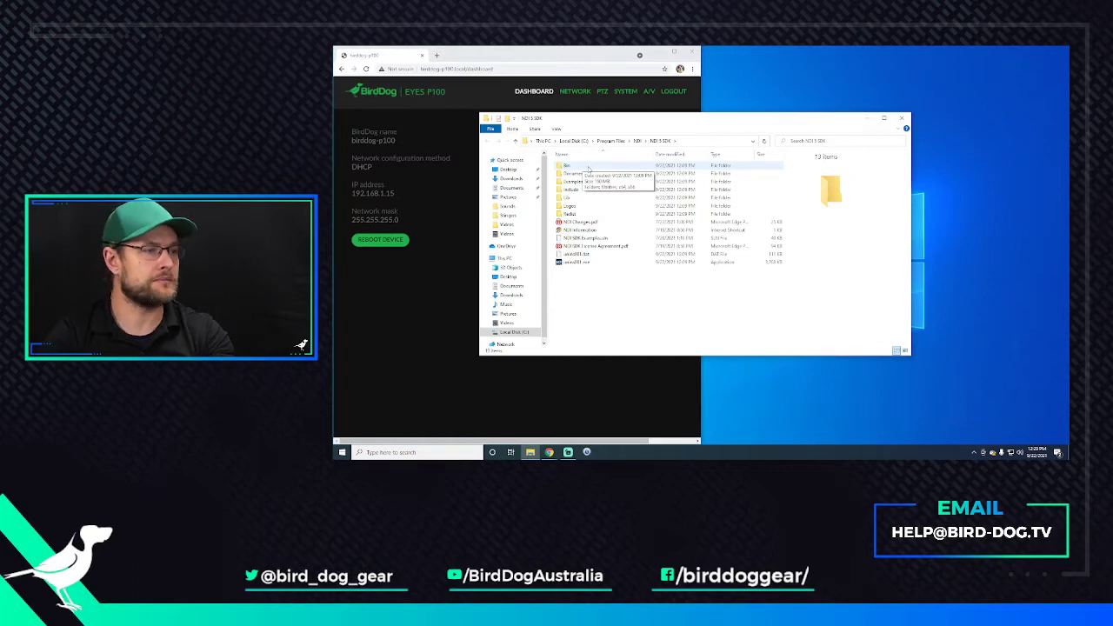
left_click(567, 165)
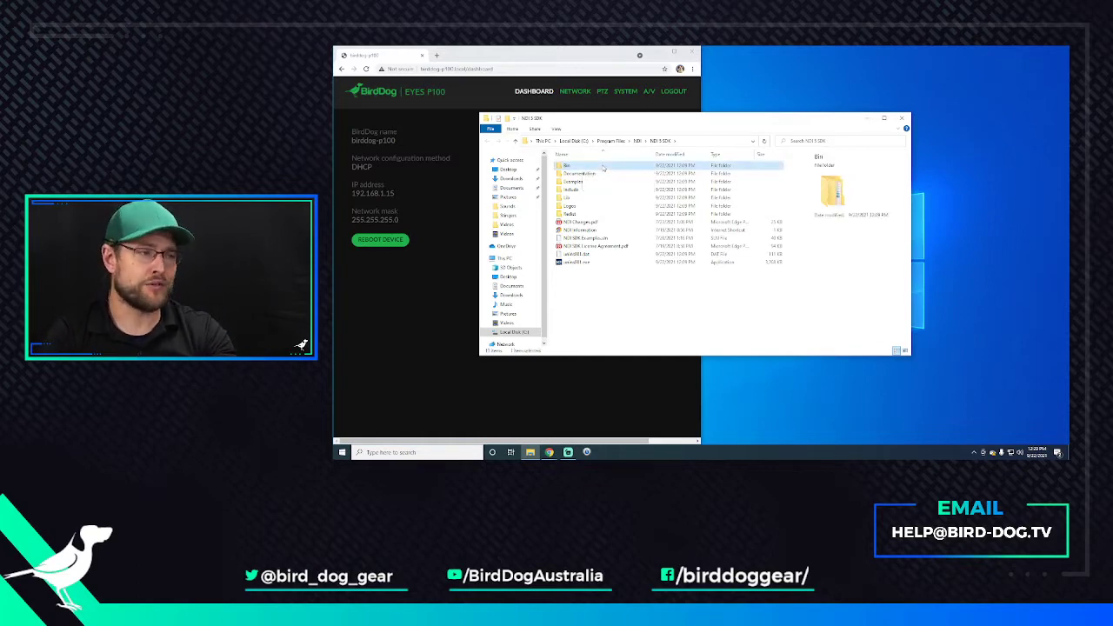
double_click(567, 166)
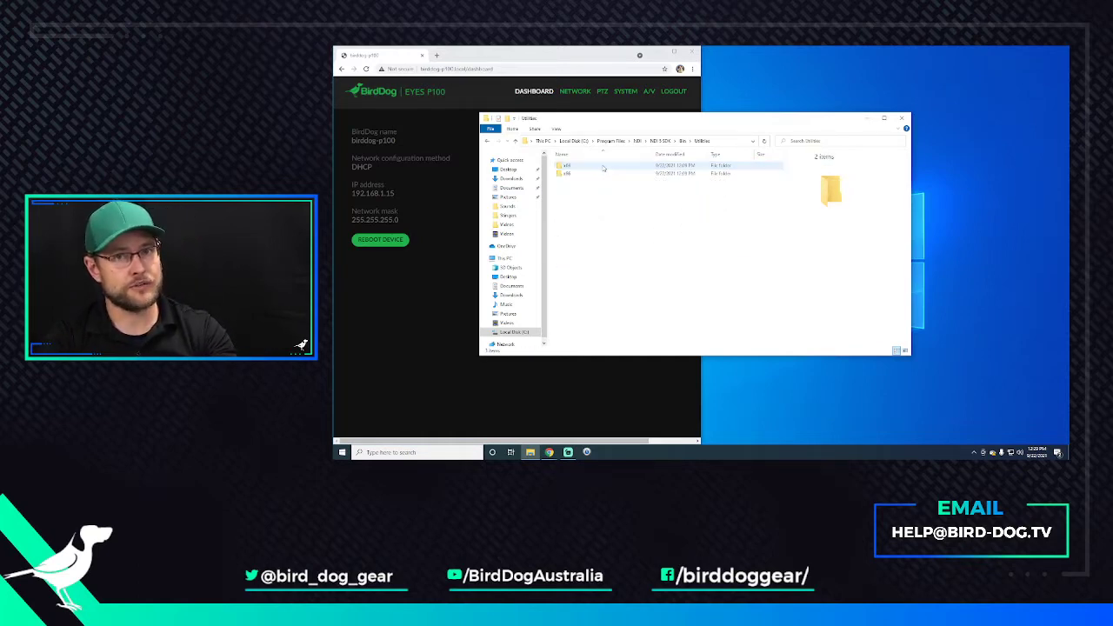
double_click(567, 165)
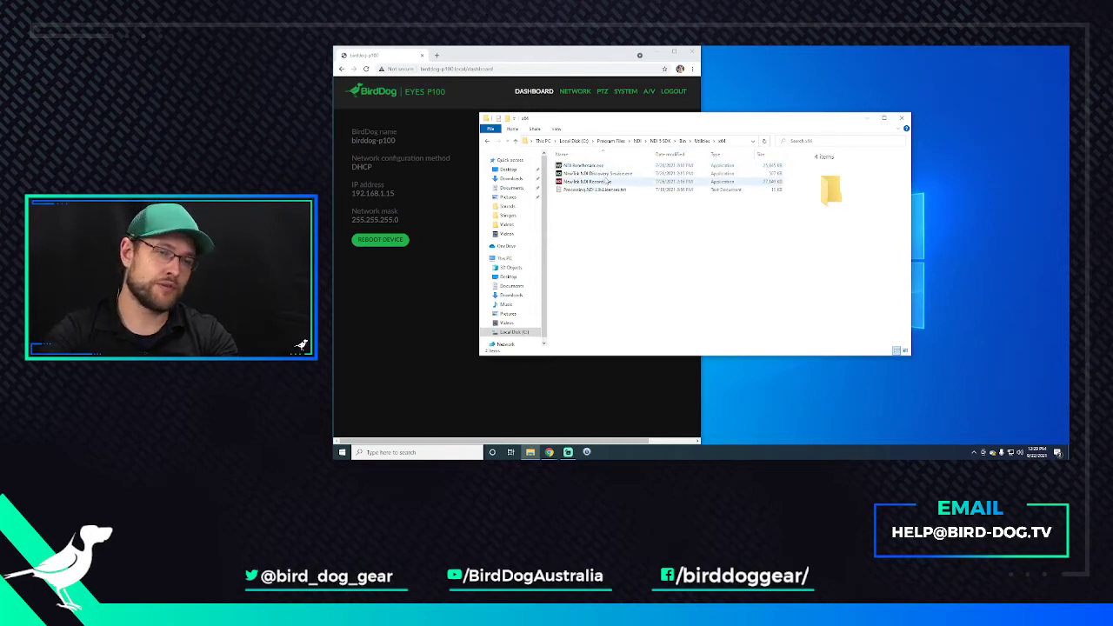
left_click(597, 173)
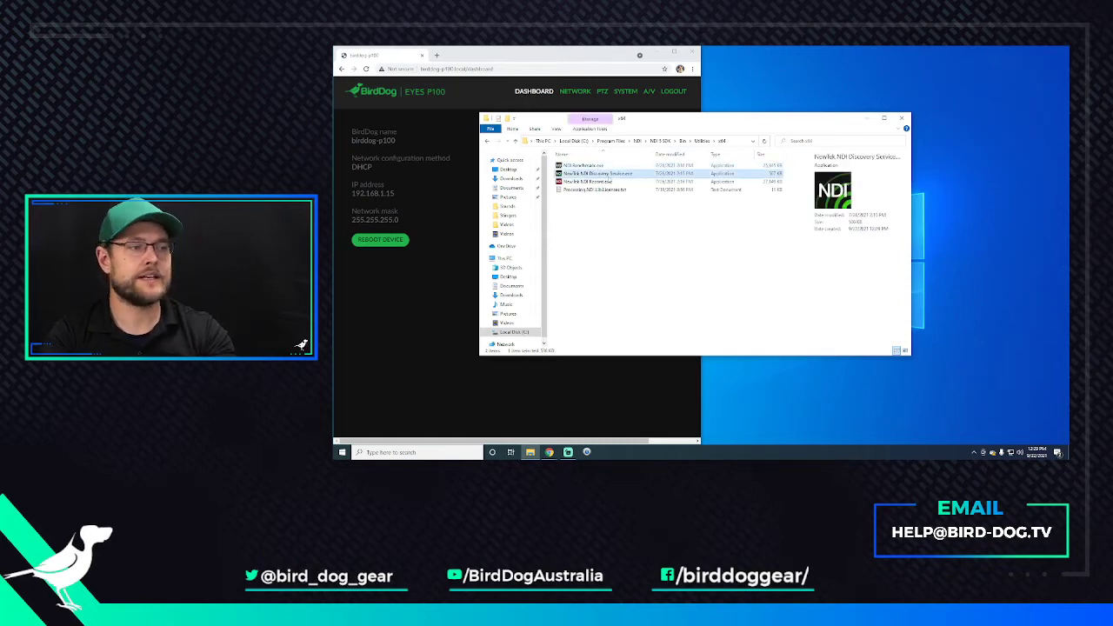
double_click(598, 173)
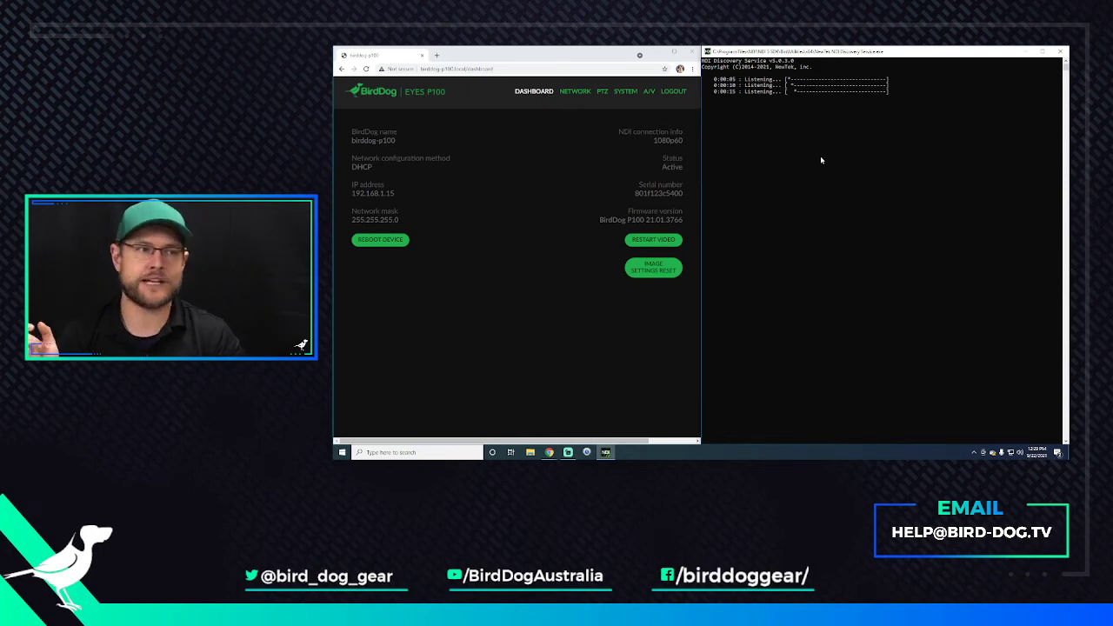
mouse_move(802, 155)
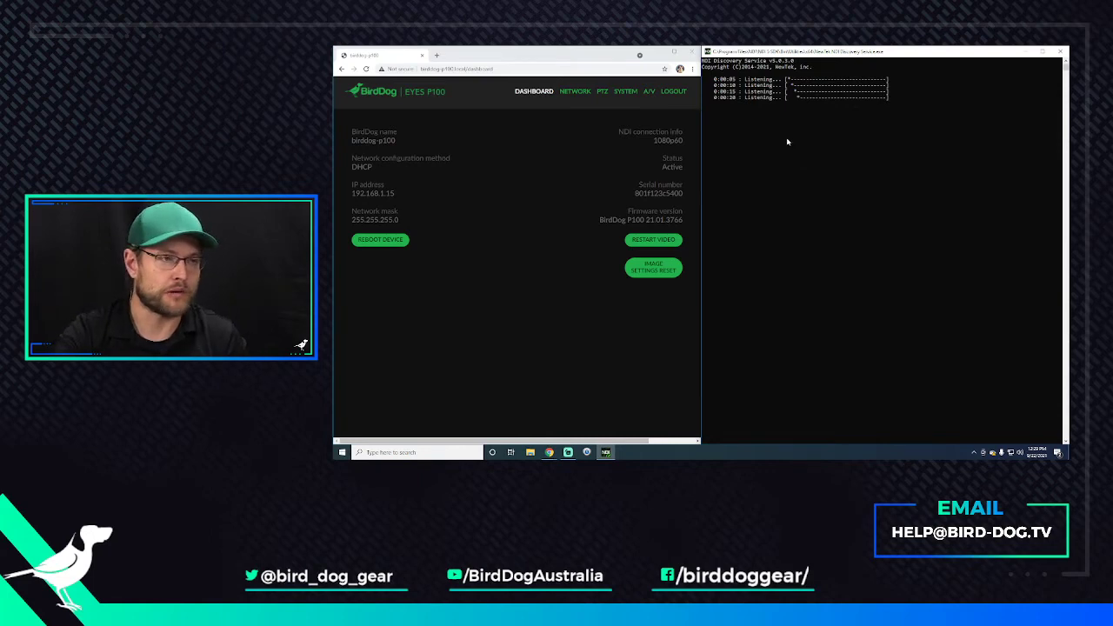
mouse_move(818, 161)
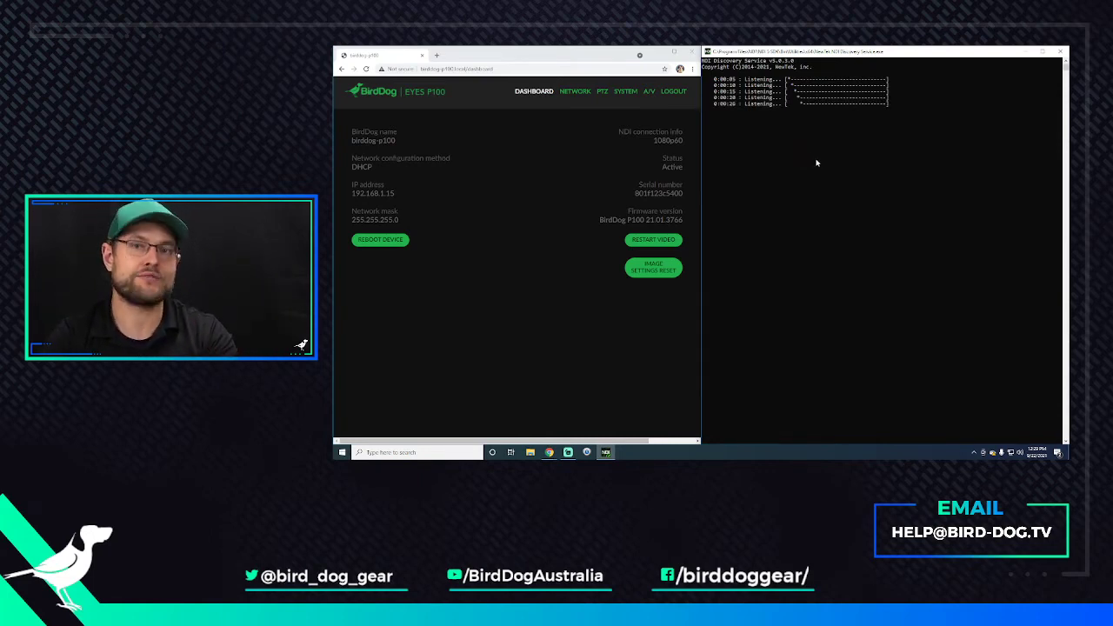
mouse_move(825, 171)
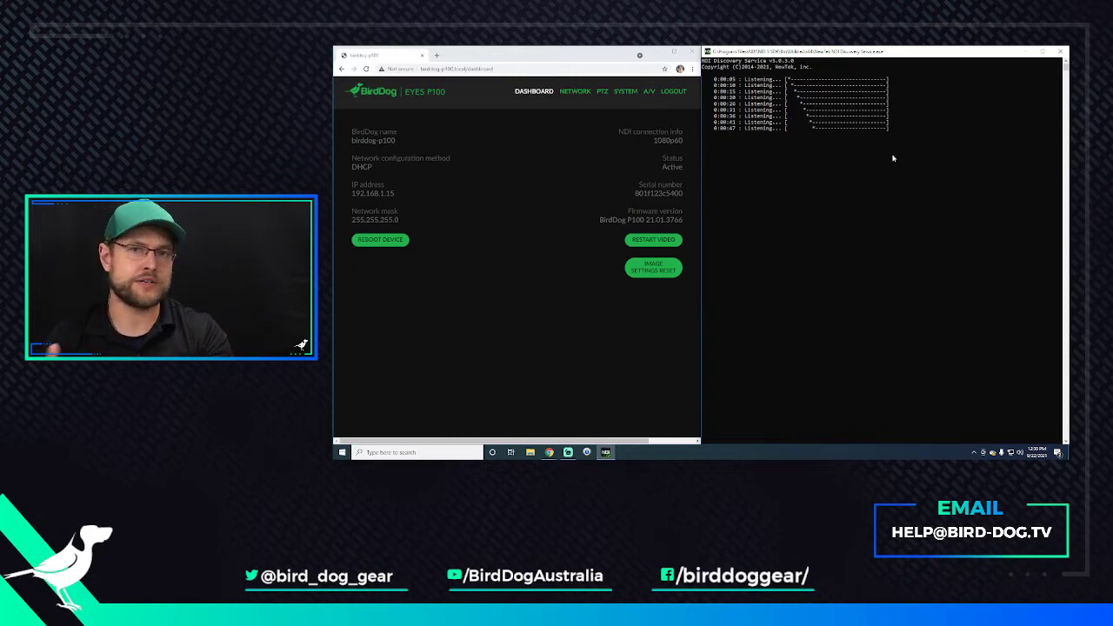
mouse_move(882, 164)
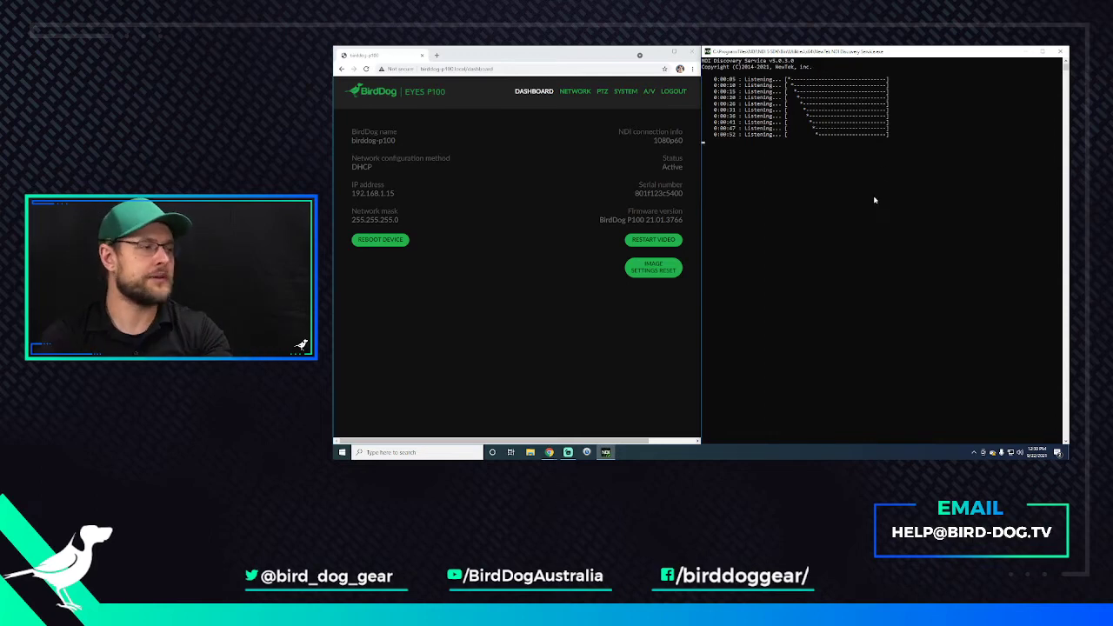
- Leave the NDI Discovery Service console logging Listening entries beside the BirdDog dashboard
left_click(342, 451)
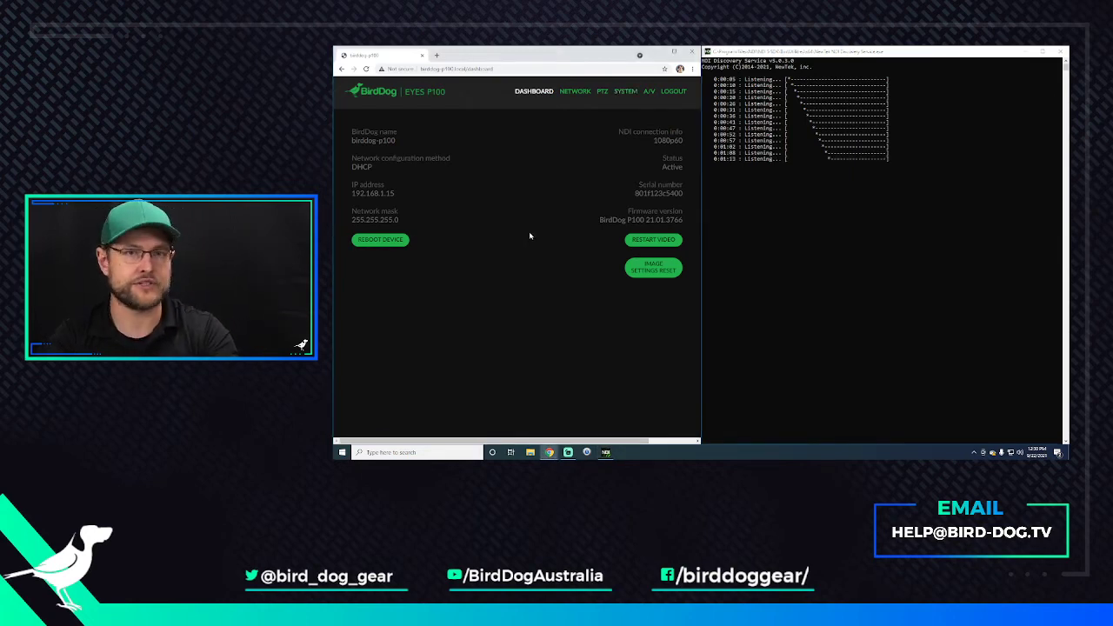
- Set the NDI discovery server to ON in System settings, then restart the camera video
left_click(625, 90)
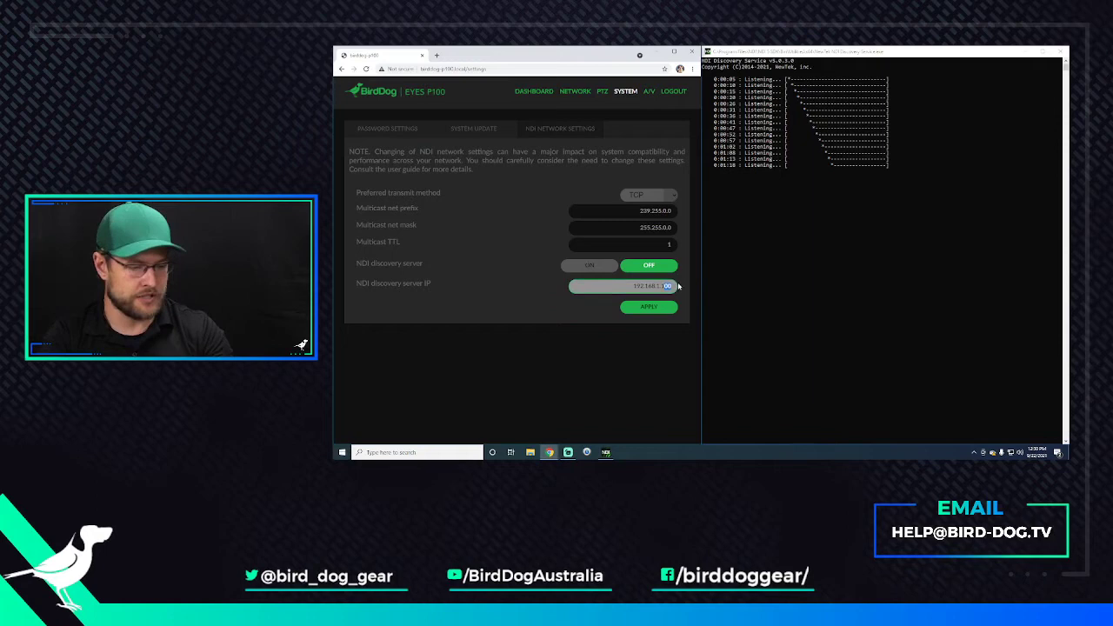
left_click(590, 265)
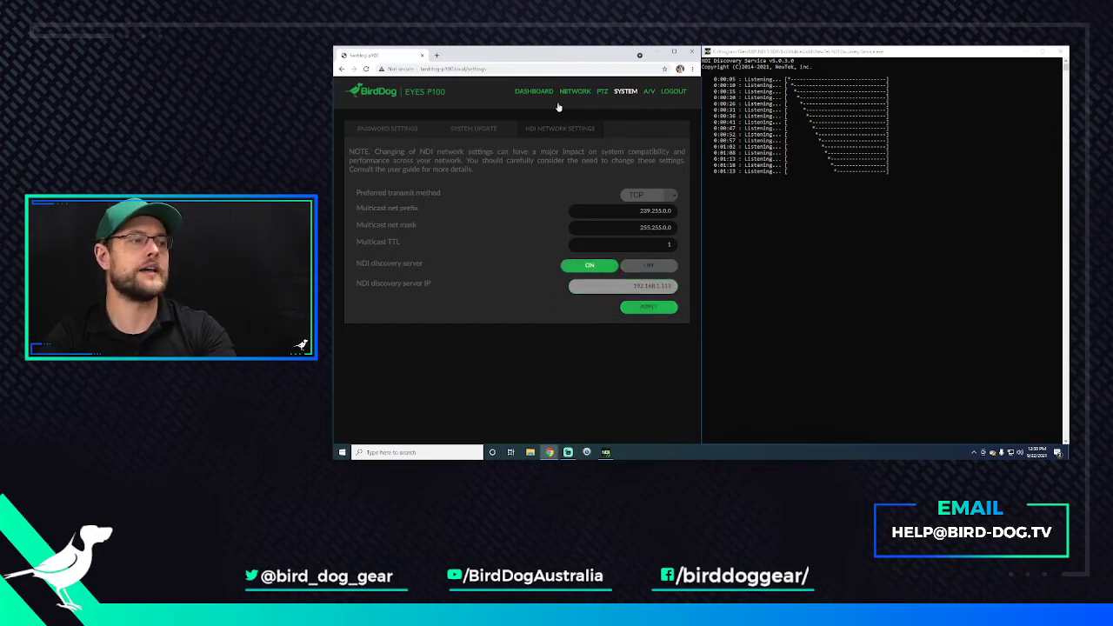
left_click(533, 91)
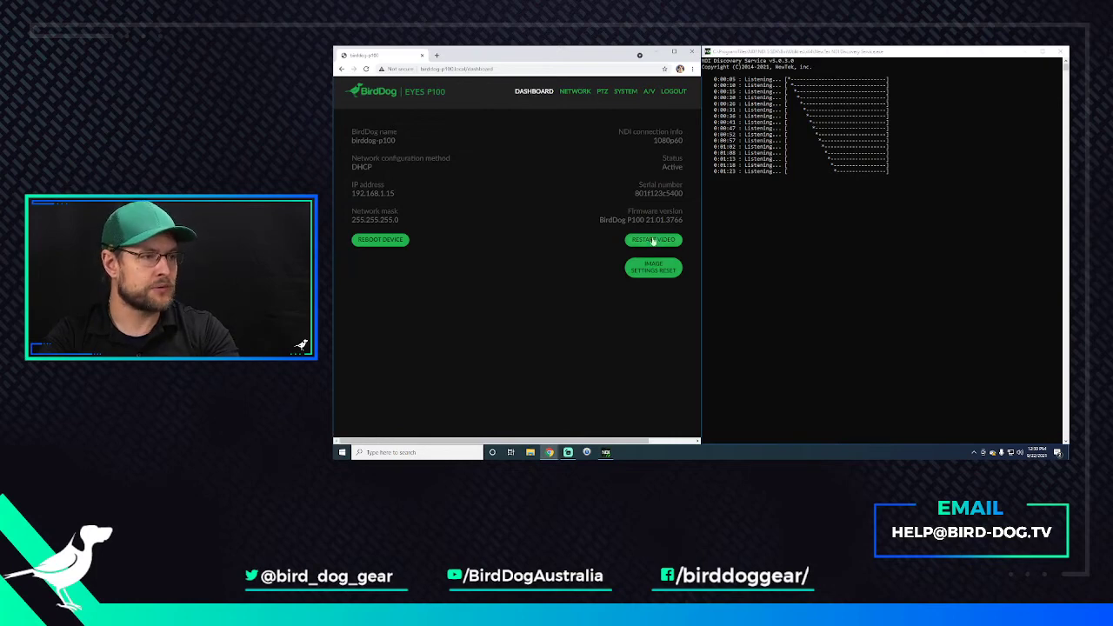
left_click(653, 240)
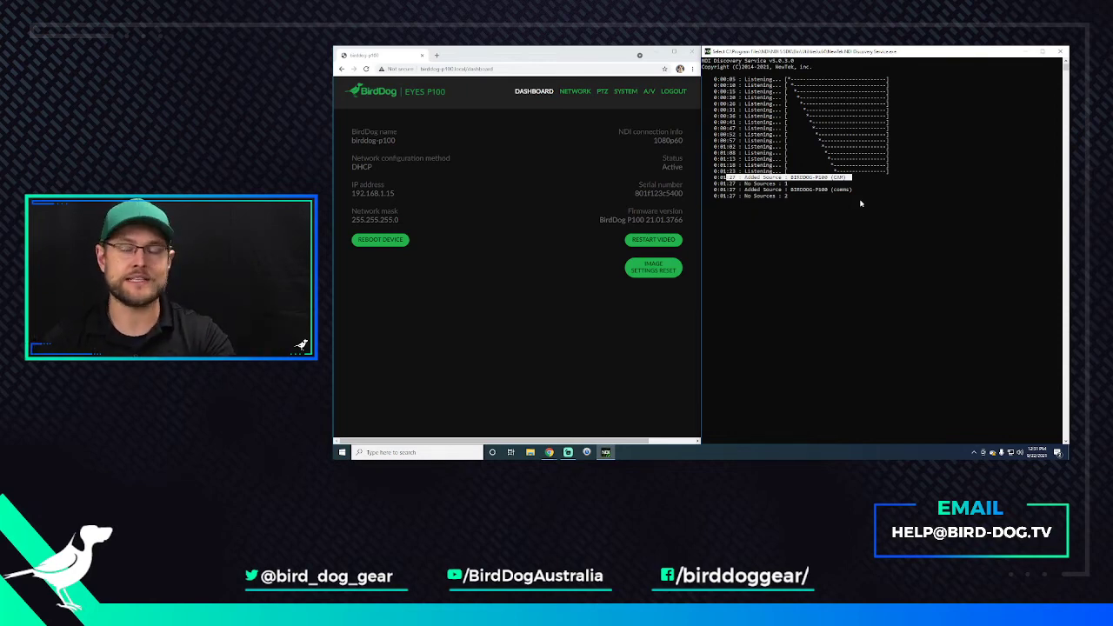
mouse_move(900, 268)
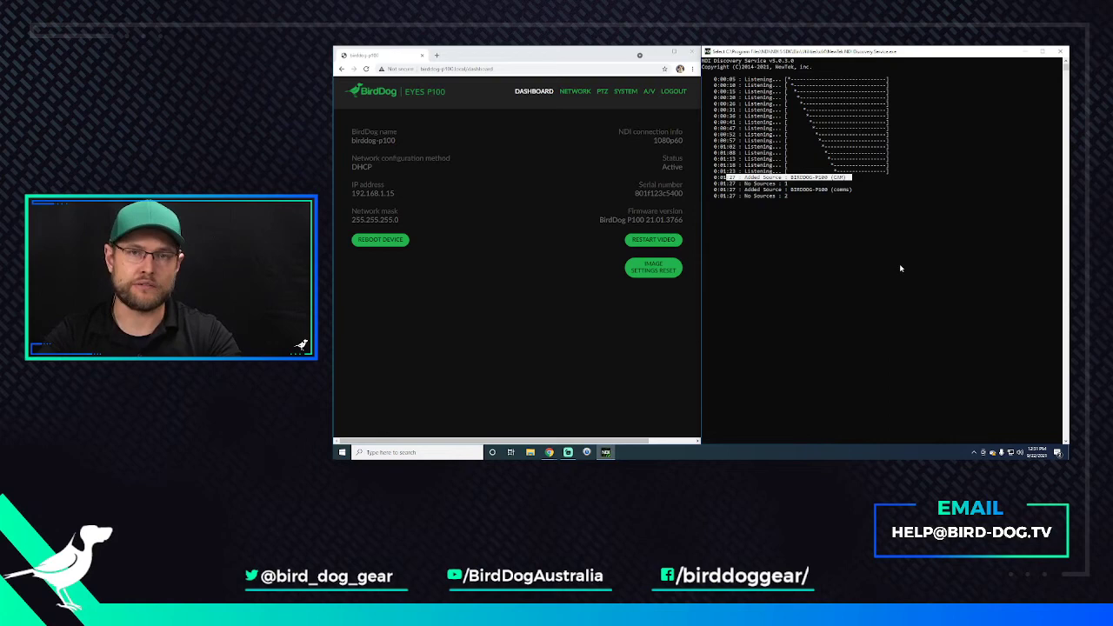
mouse_move(861, 299)
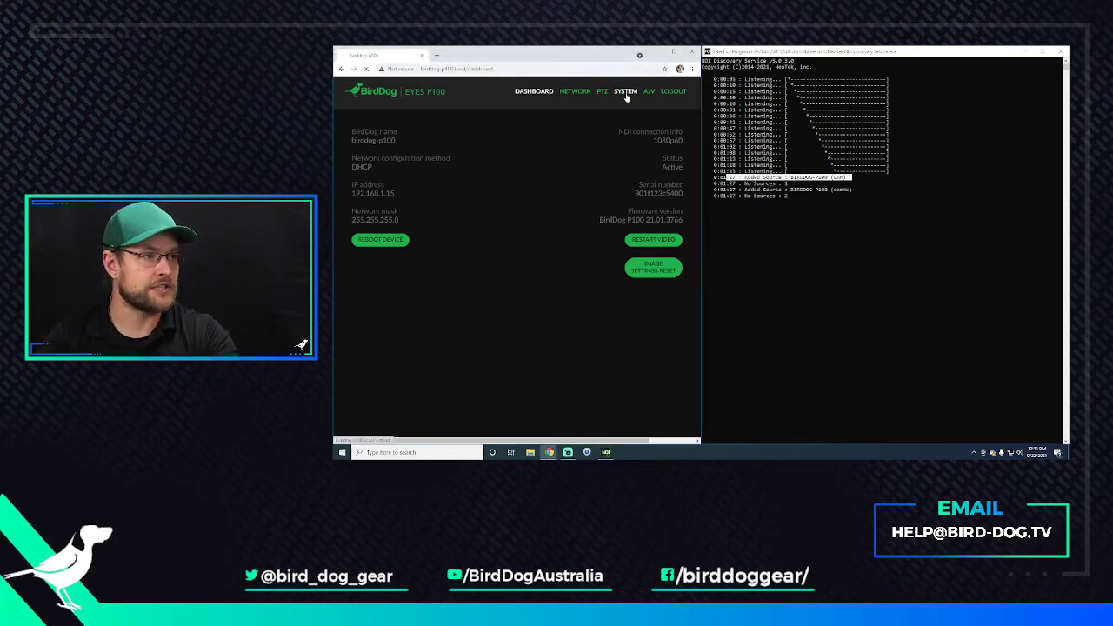
- Restart the camera video again and view NDI Network Settings, where discovery server shows off
left_click(625, 91)
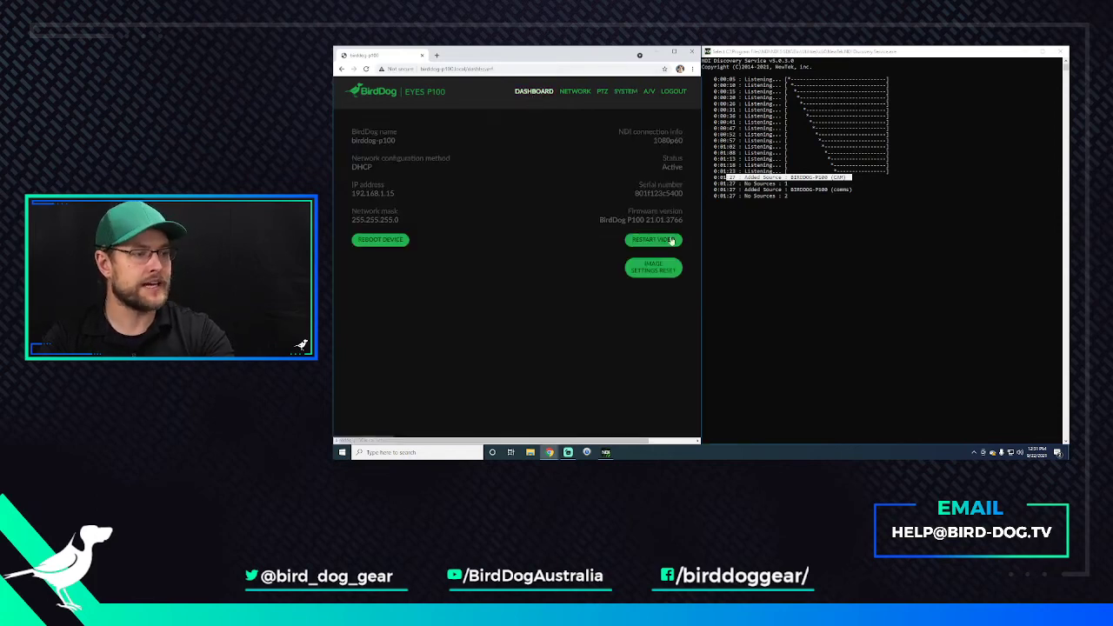
left_click(654, 240)
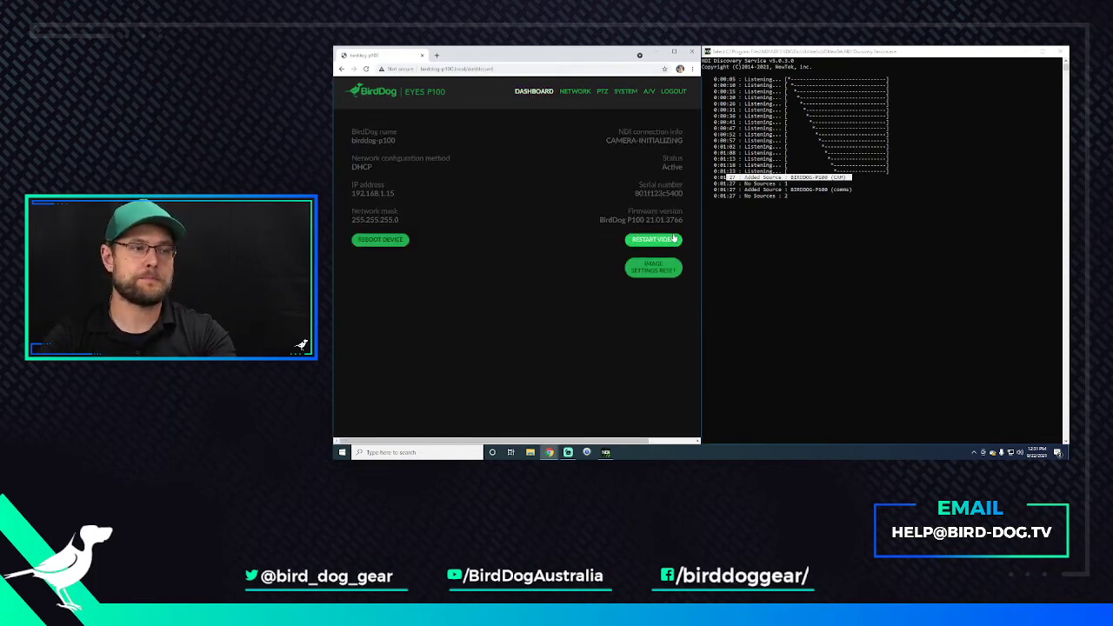
left_click(625, 90)
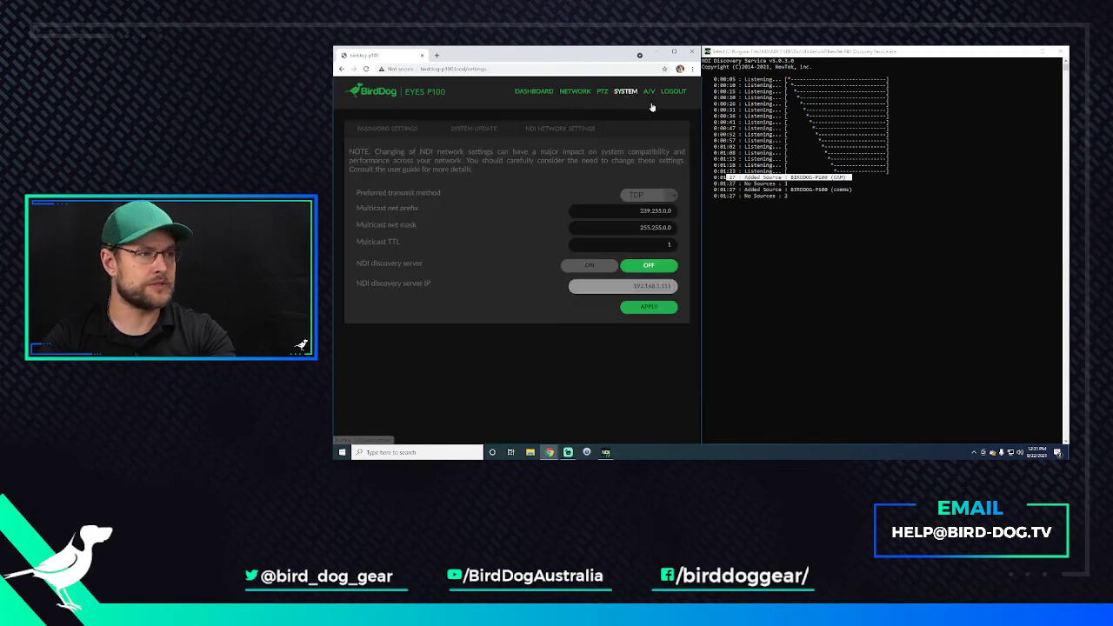
mouse_move(837, 221)
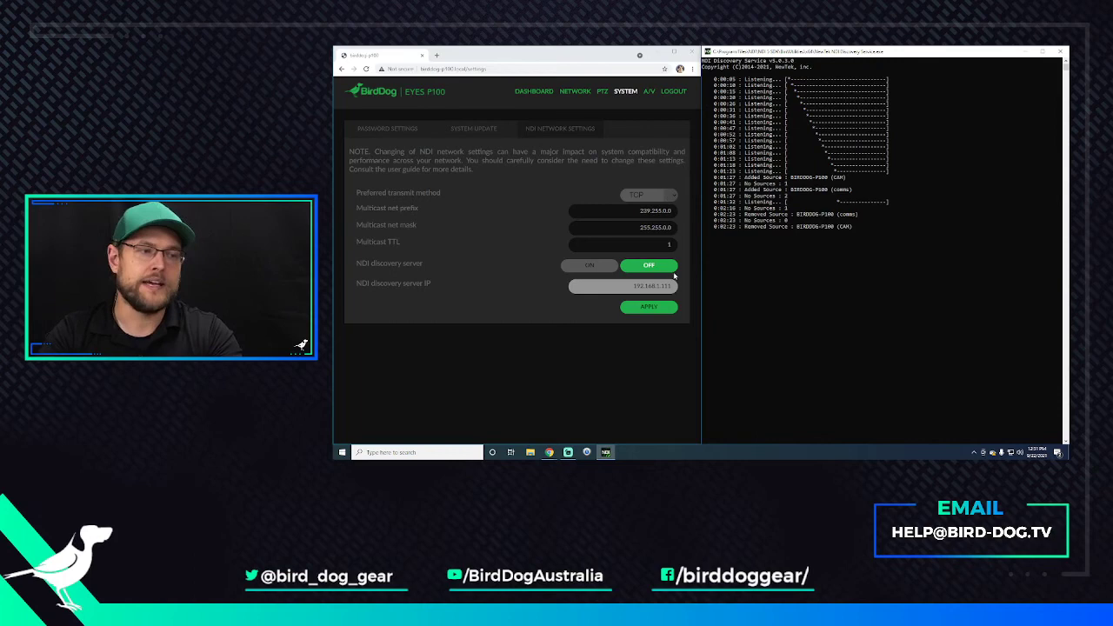
mouse_move(906, 324)
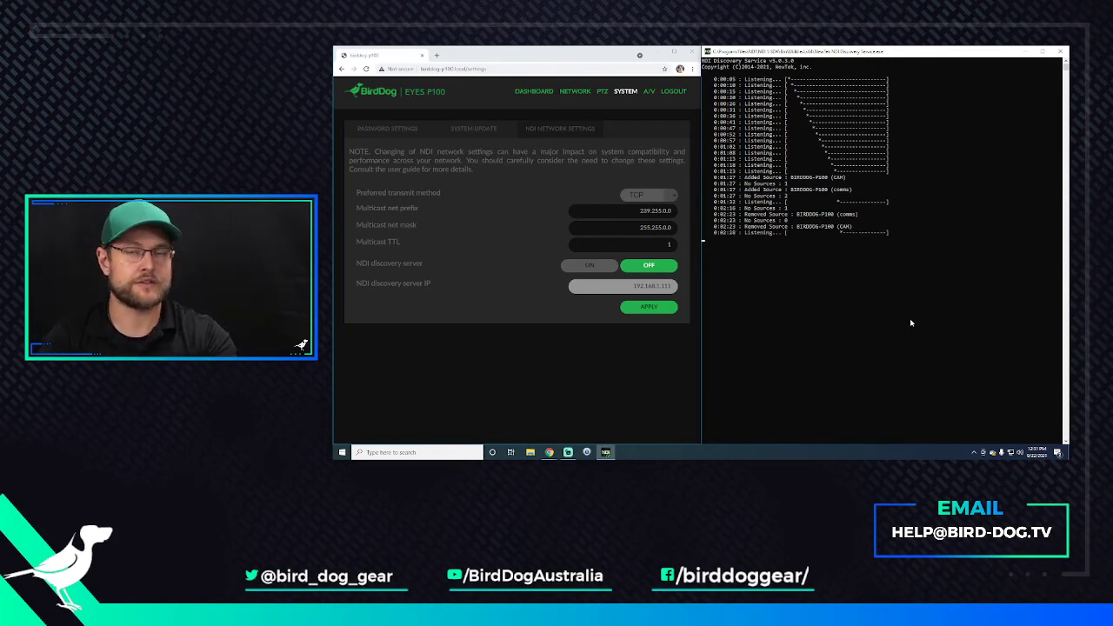
mouse_move(829, 300)
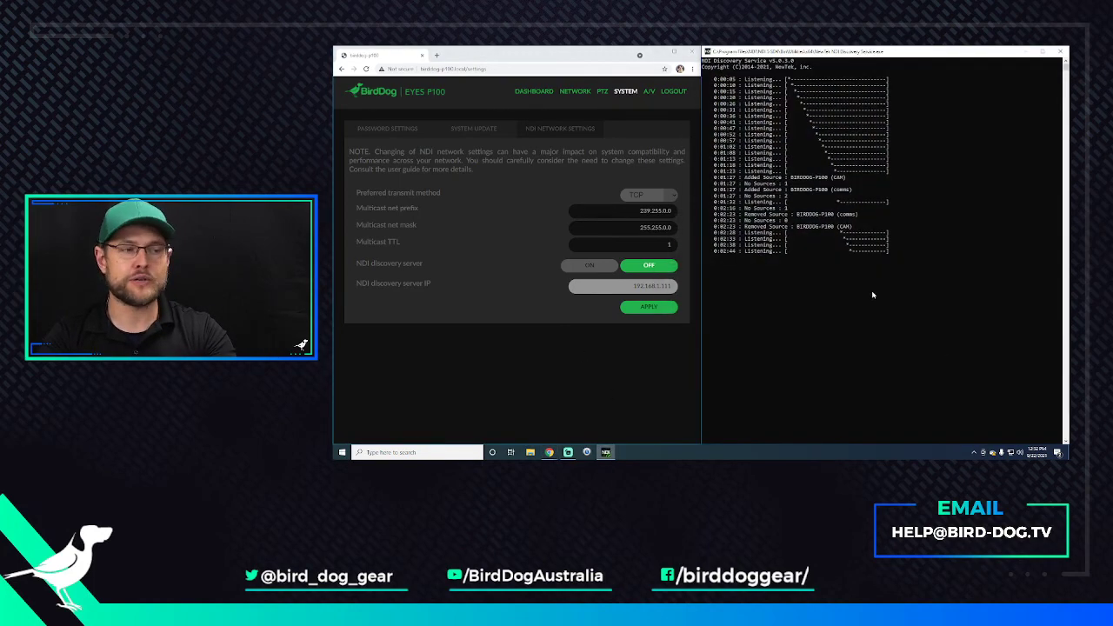
mouse_move(886, 297)
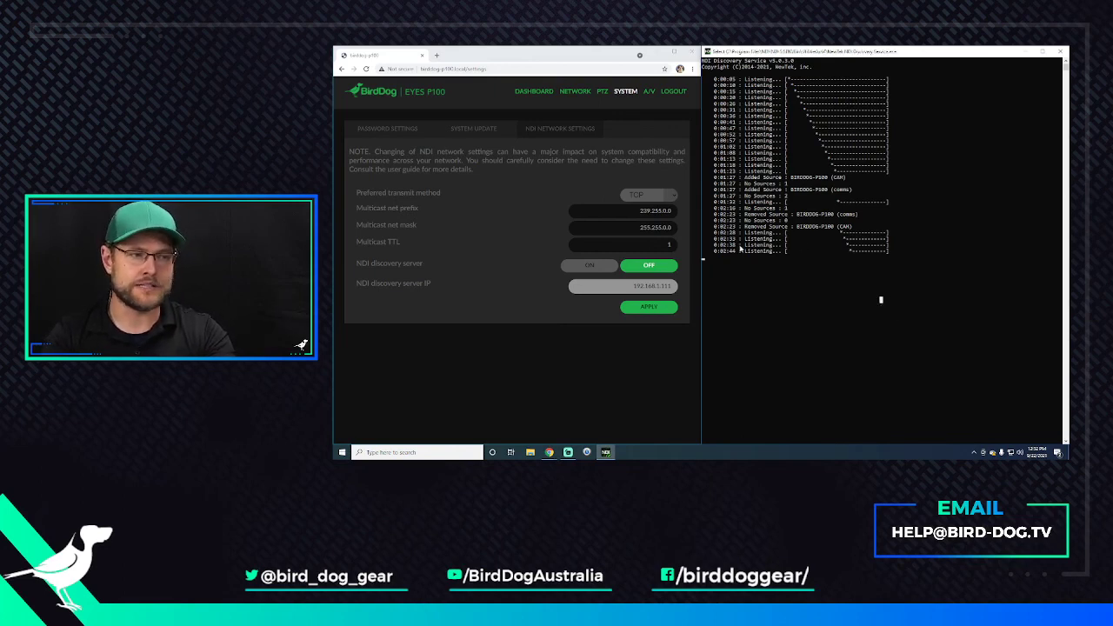
mouse_move(814, 247)
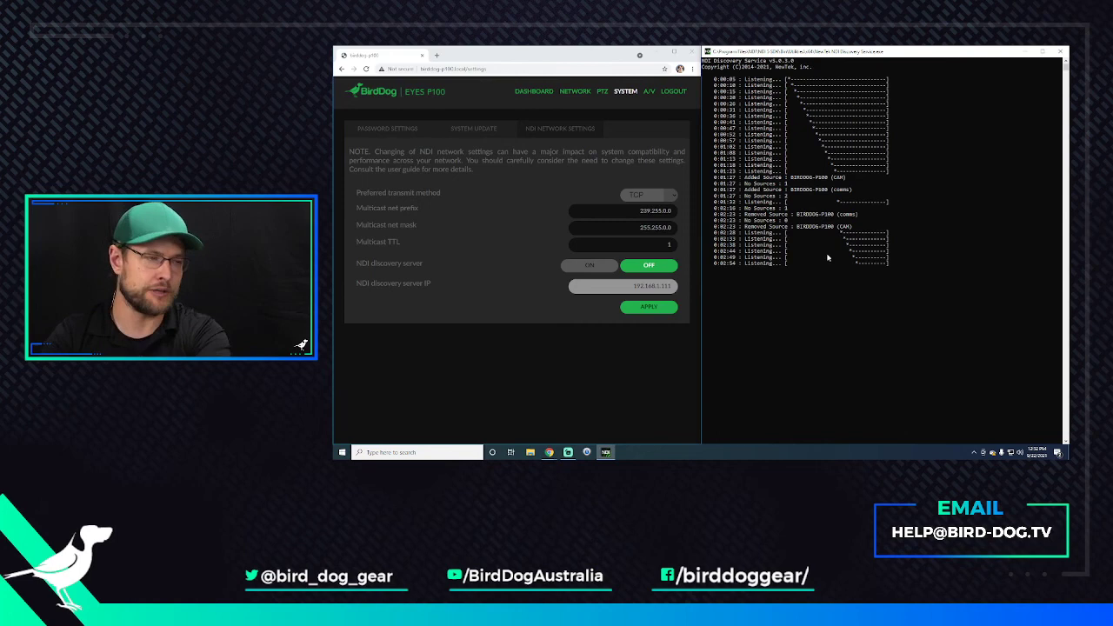
mouse_move(892, 187)
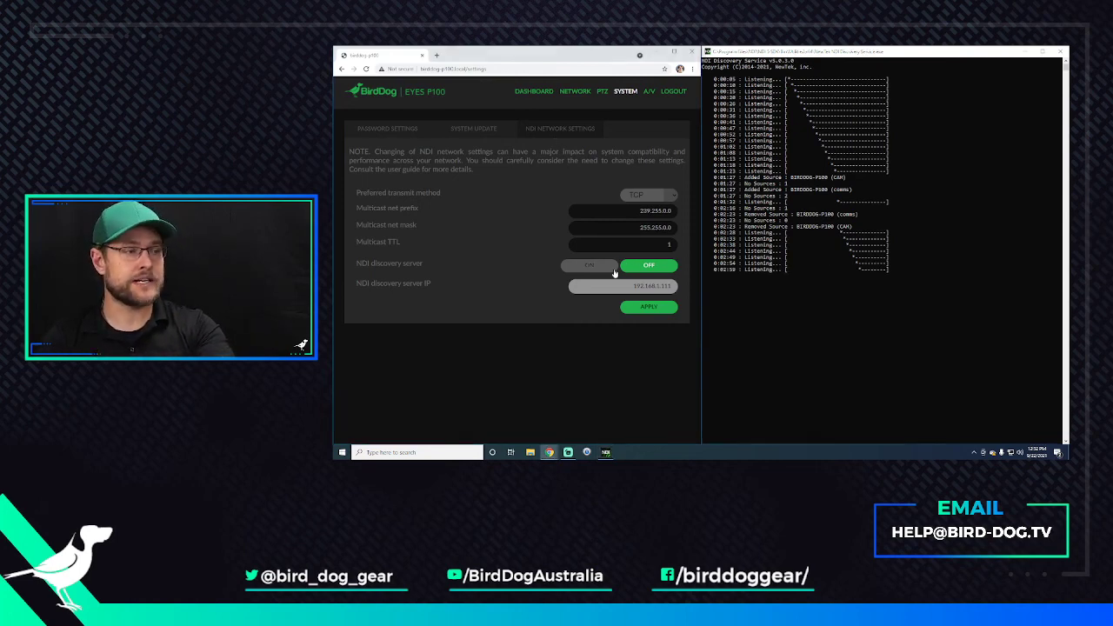
- Switch the camera's NDI discovery server back to ON
left_click(588, 265)
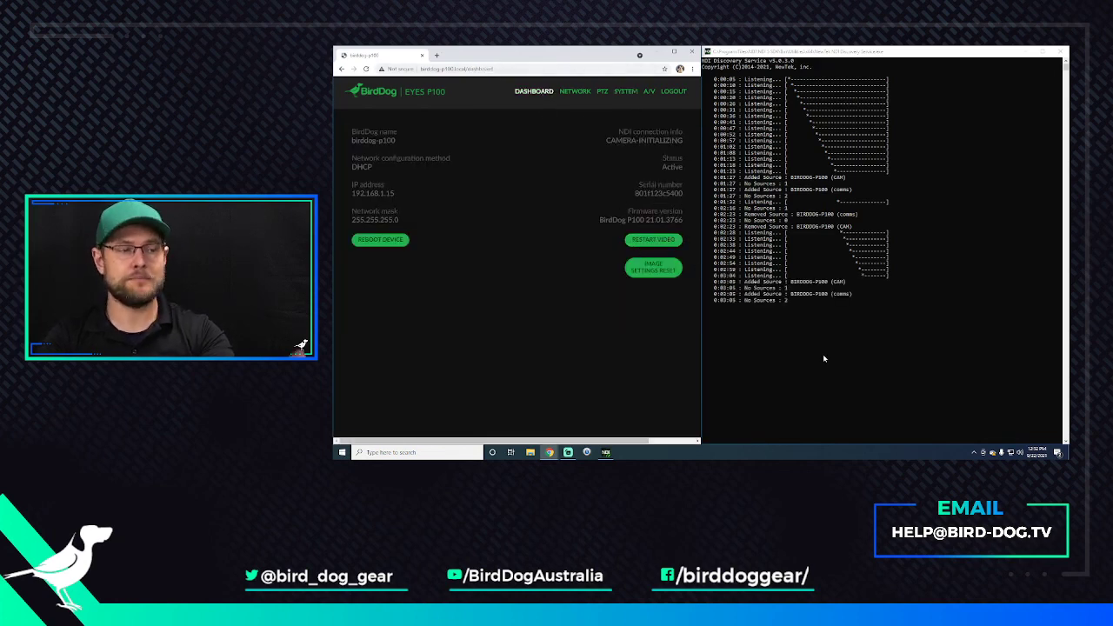
mouse_move(816, 389)
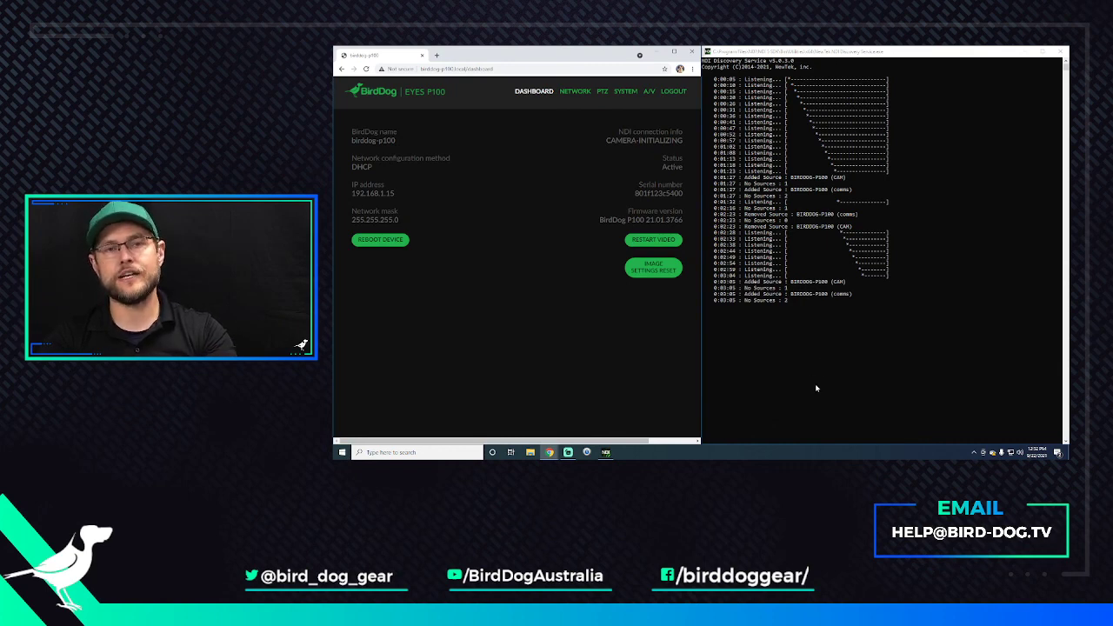